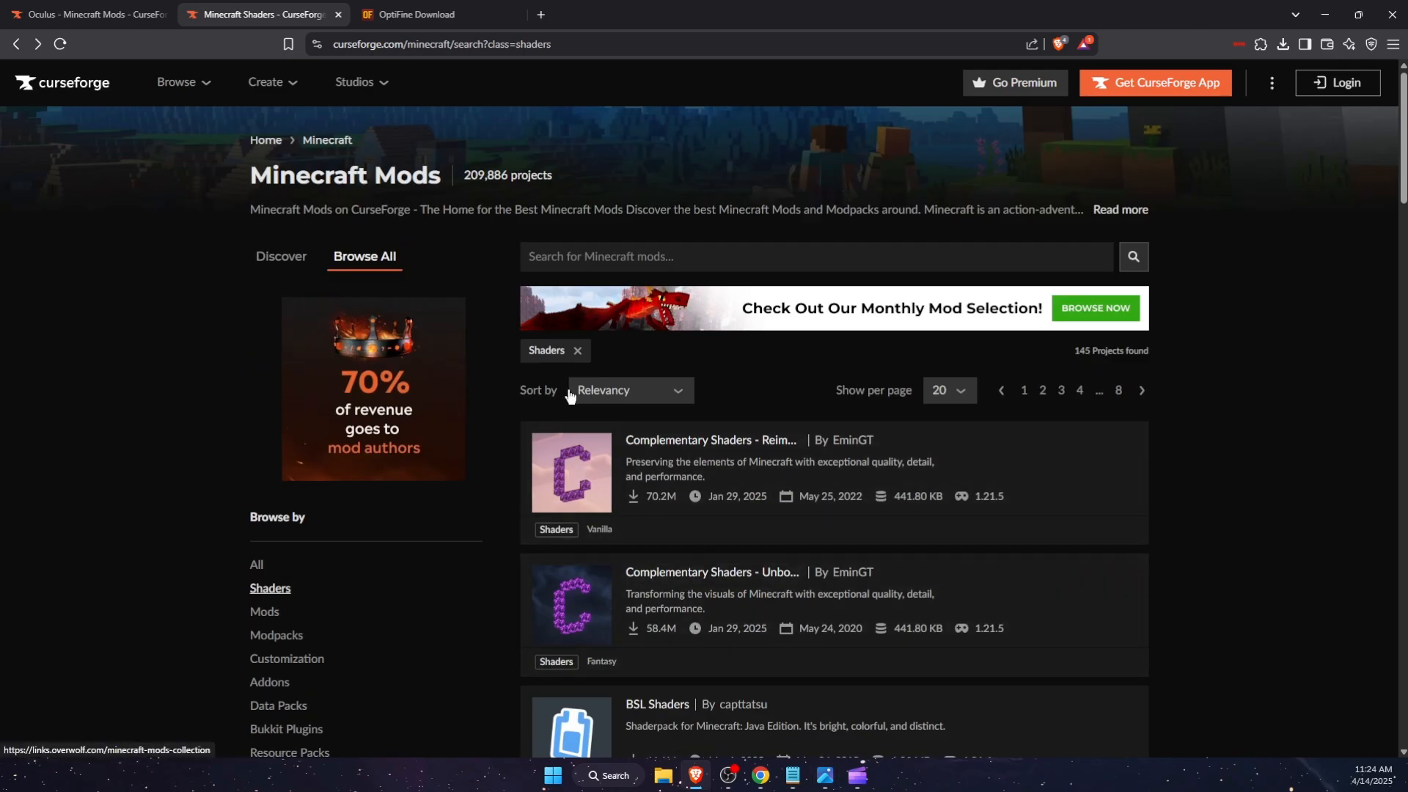
- Scroll down the CurseForge shader pack listings (Complementary, BSL, MakeUp)
scroll("down", 3)
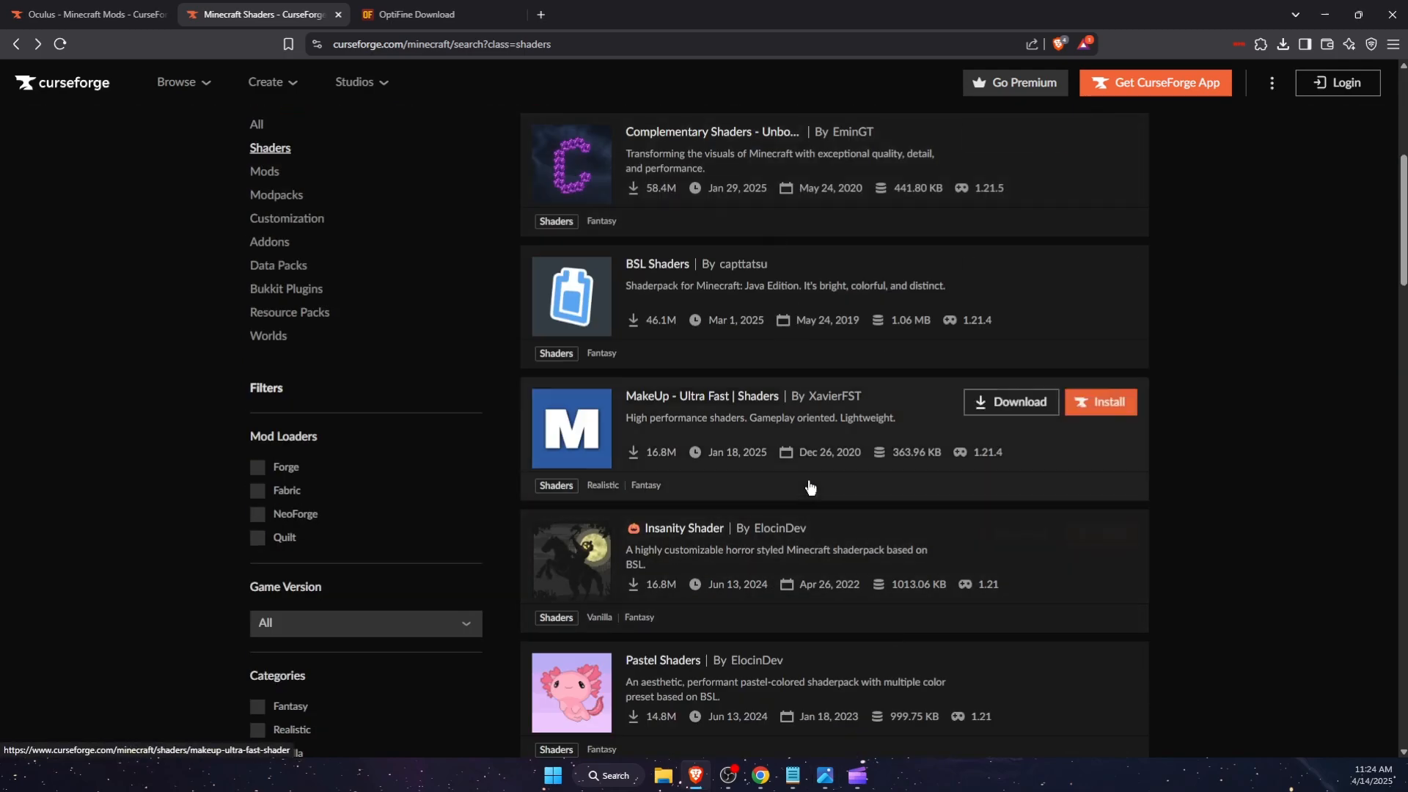
mouse_move(896, 532)
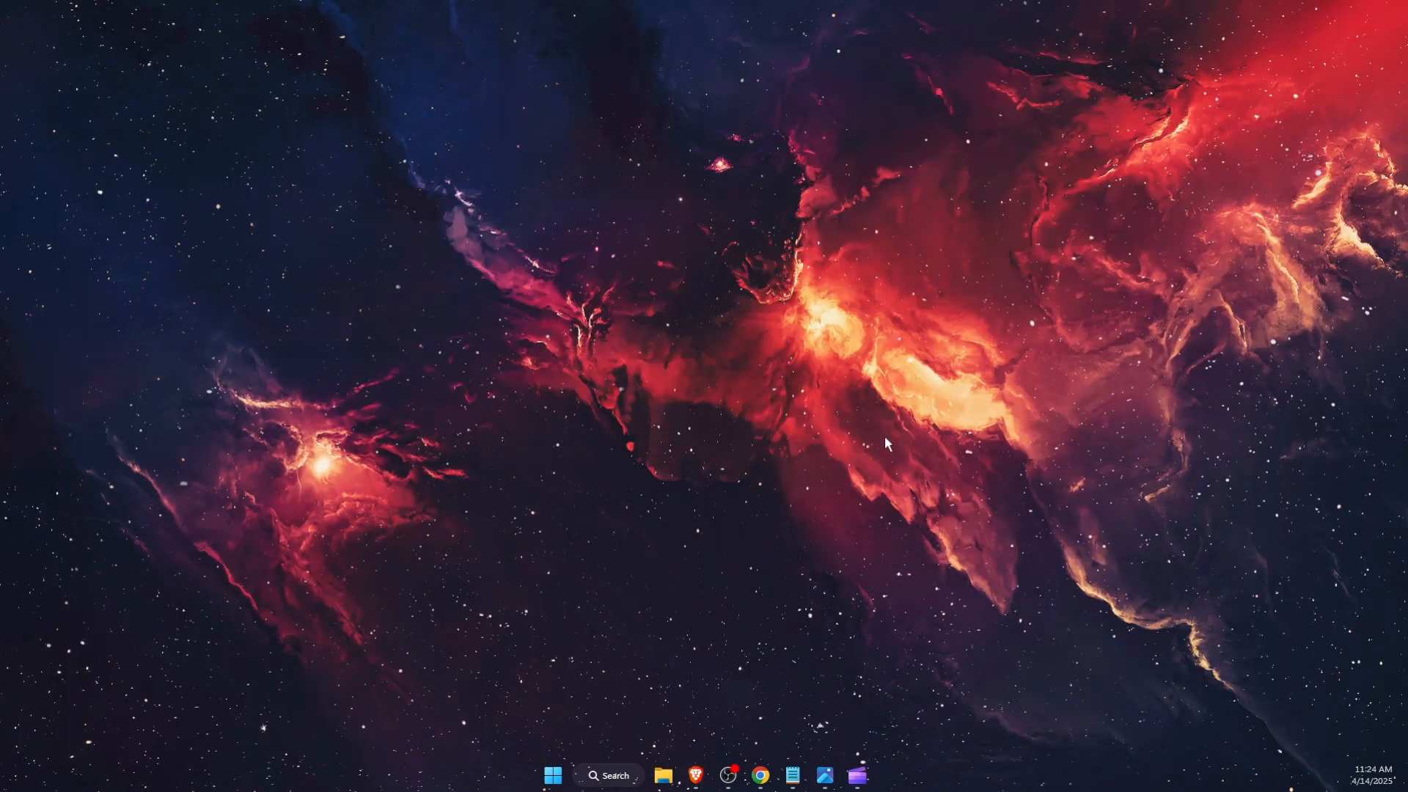
- Launch Run from Search and open %appdata% to show the Roaming folder
left_click(609, 775)
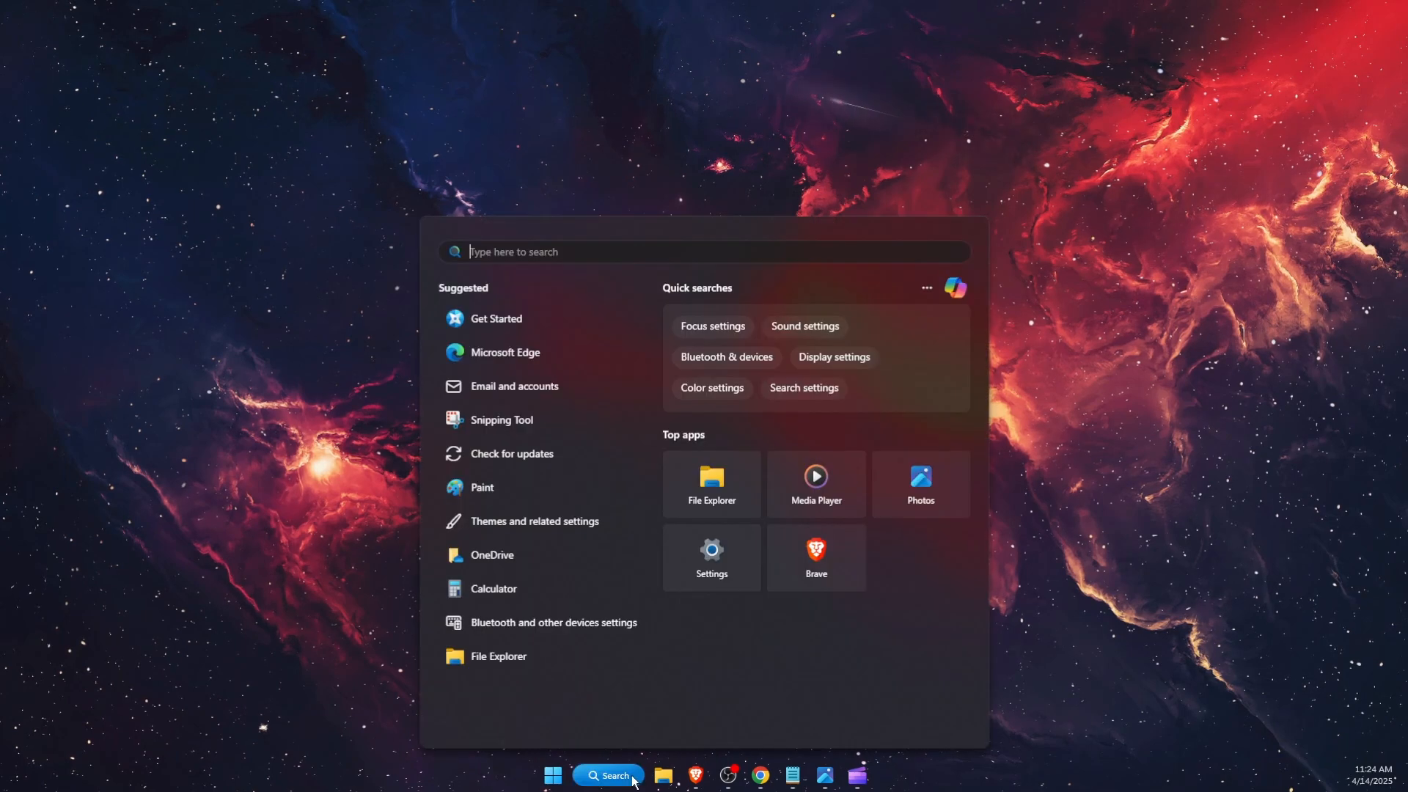
type("RUN")
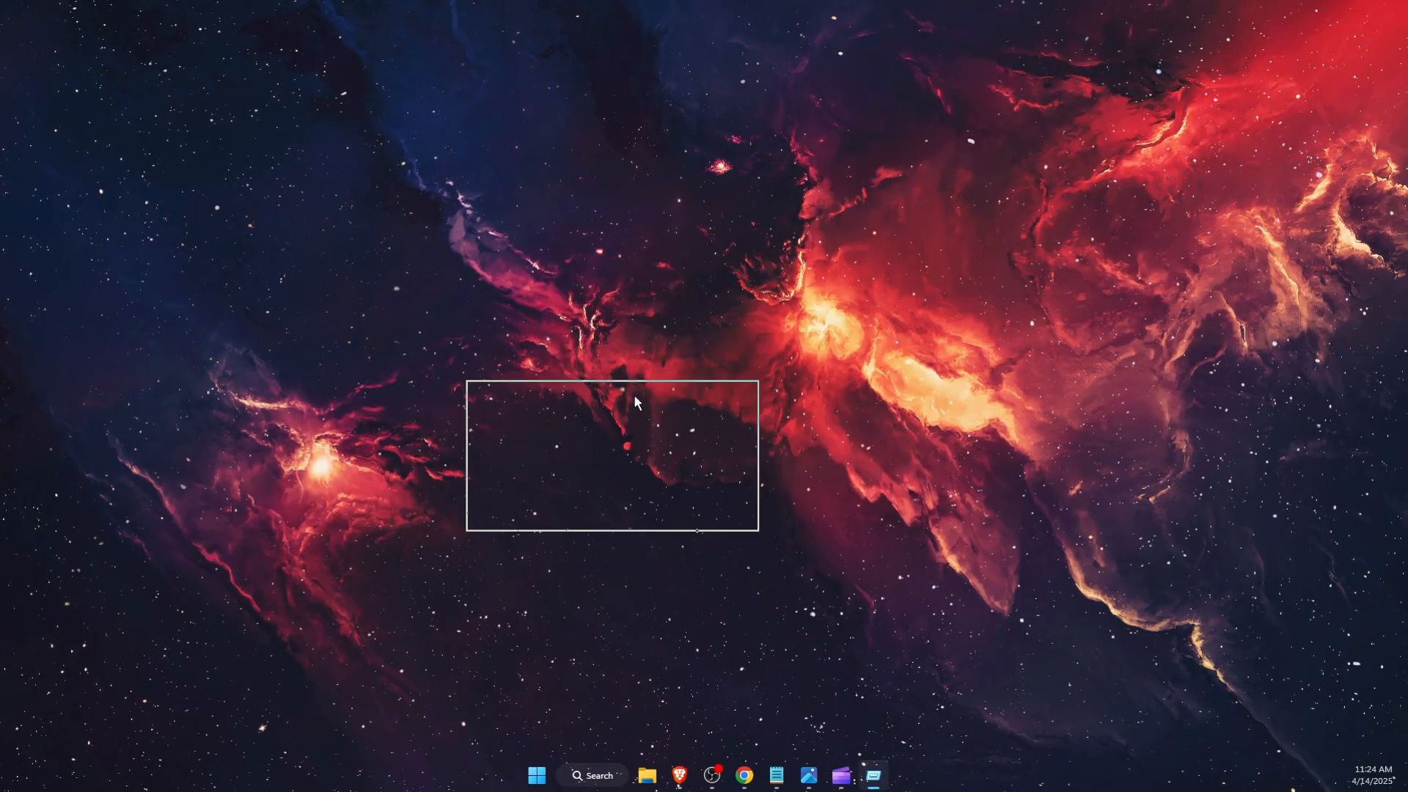
type("%appdata%")
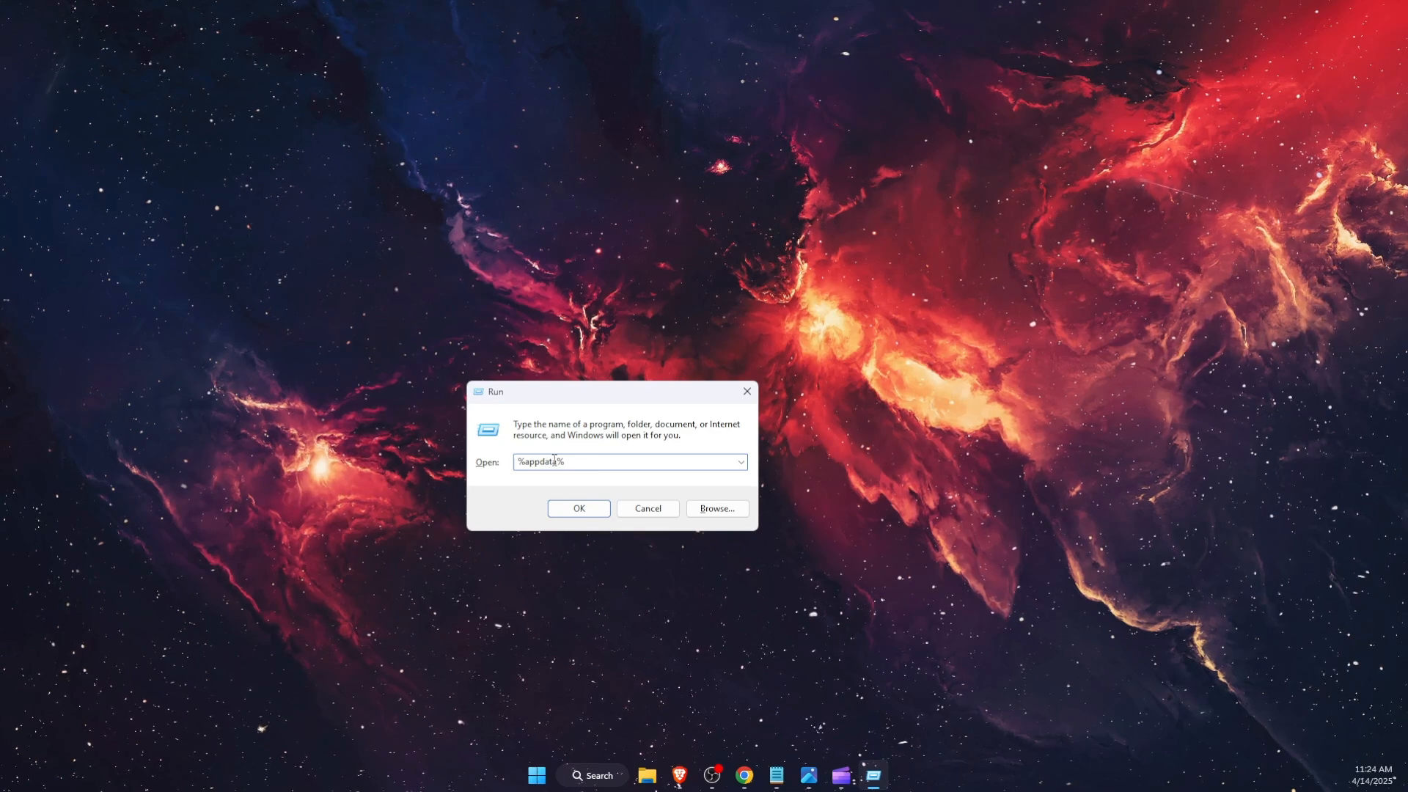
left_click(577, 507)
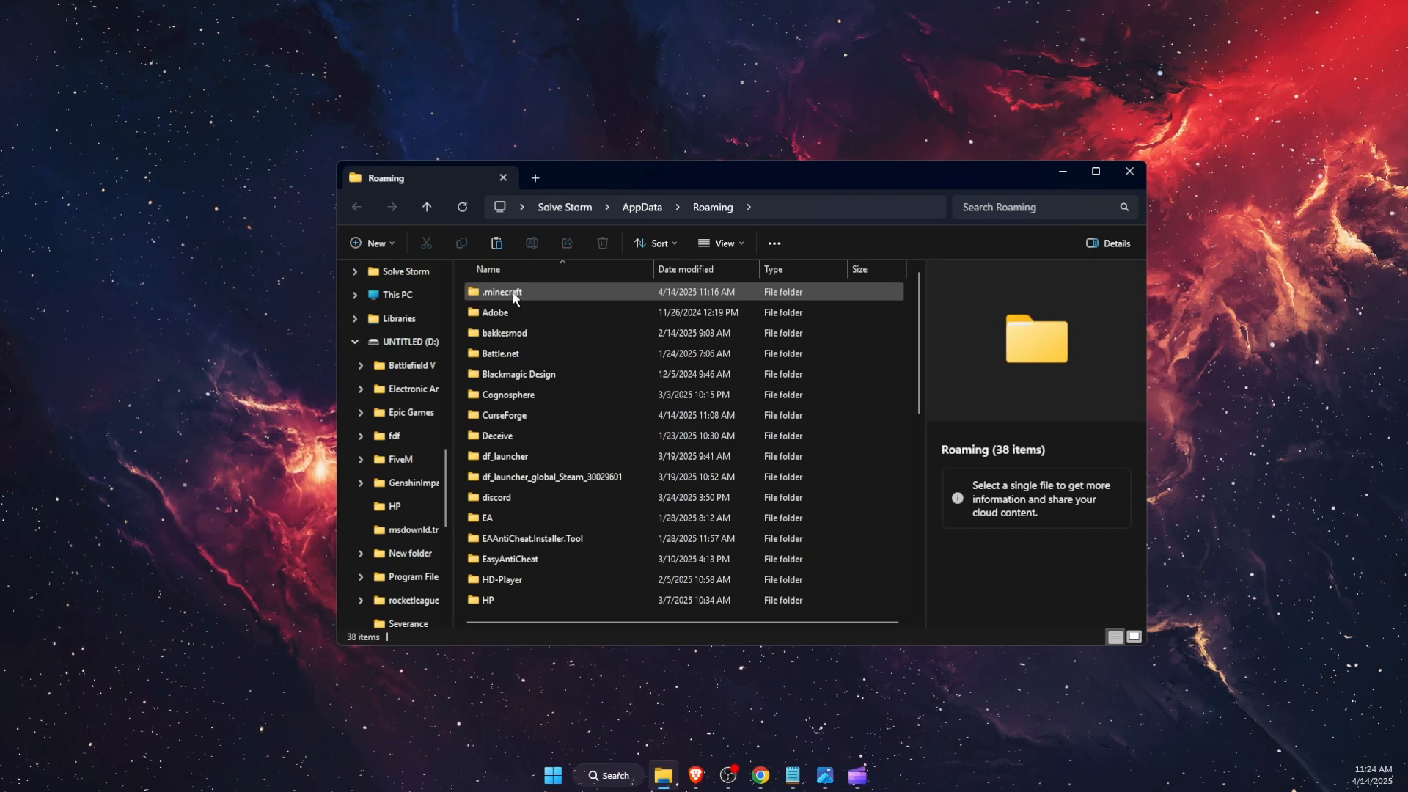
- Open the .minecraft folder from the Roaming file list
double_click(501, 292)
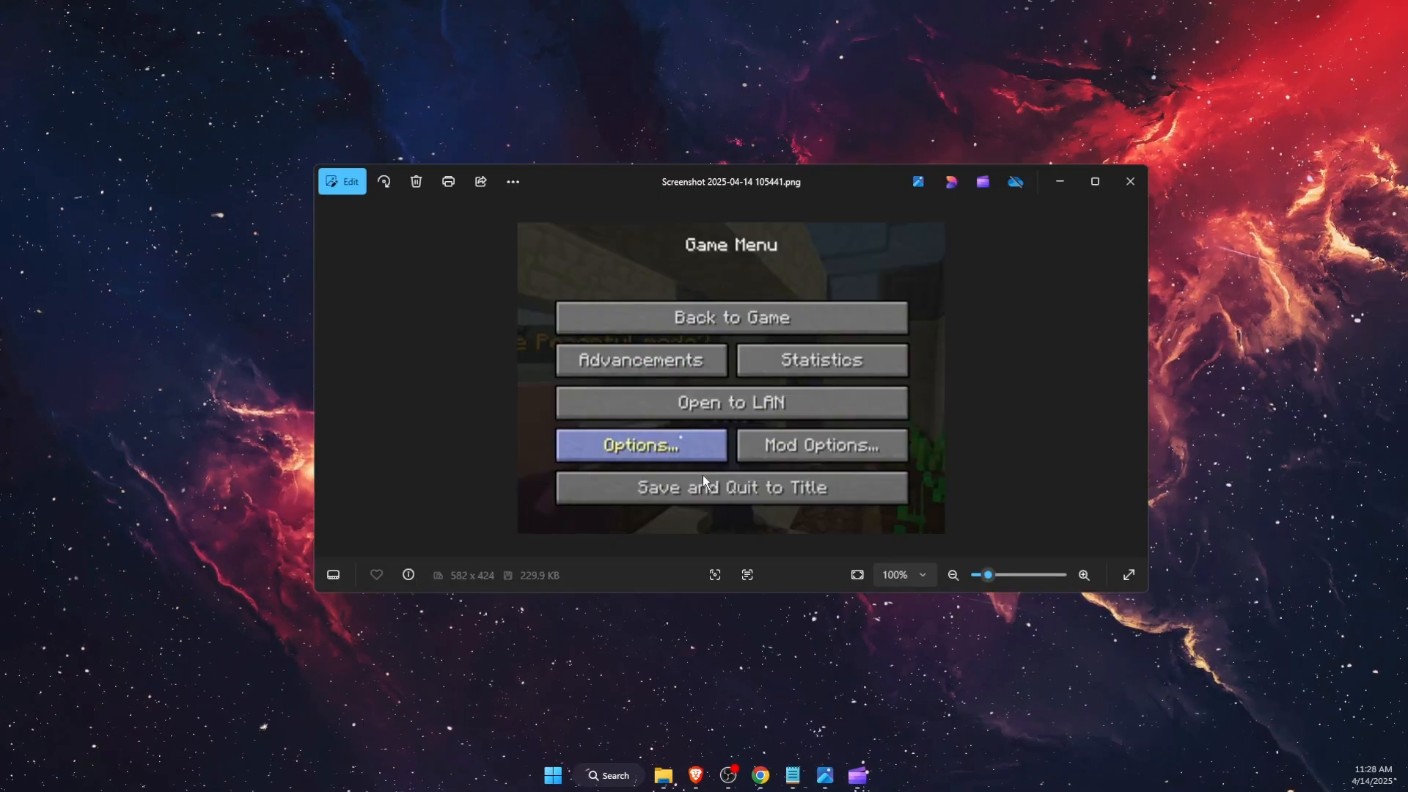
mouse_move(751, 343)
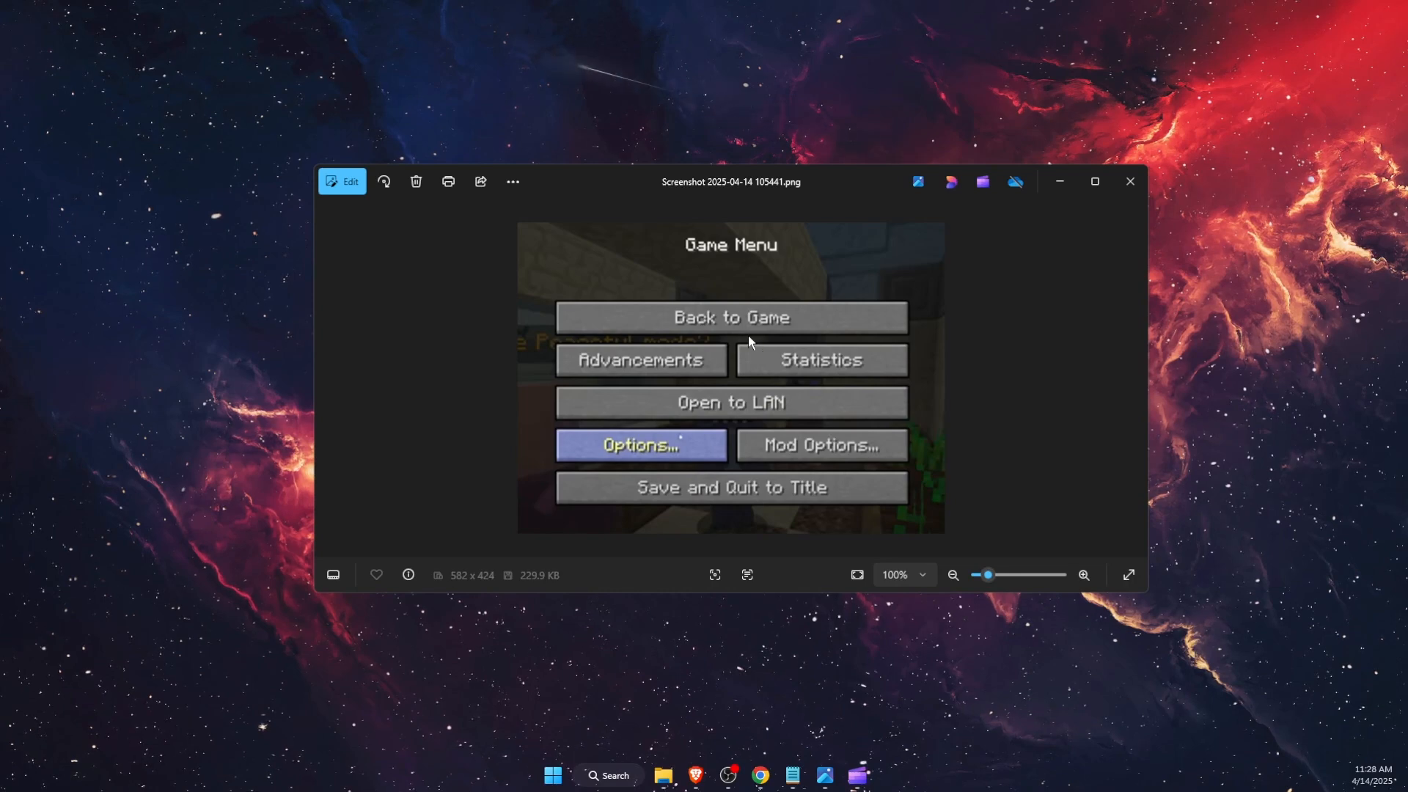
mouse_move(697, 432)
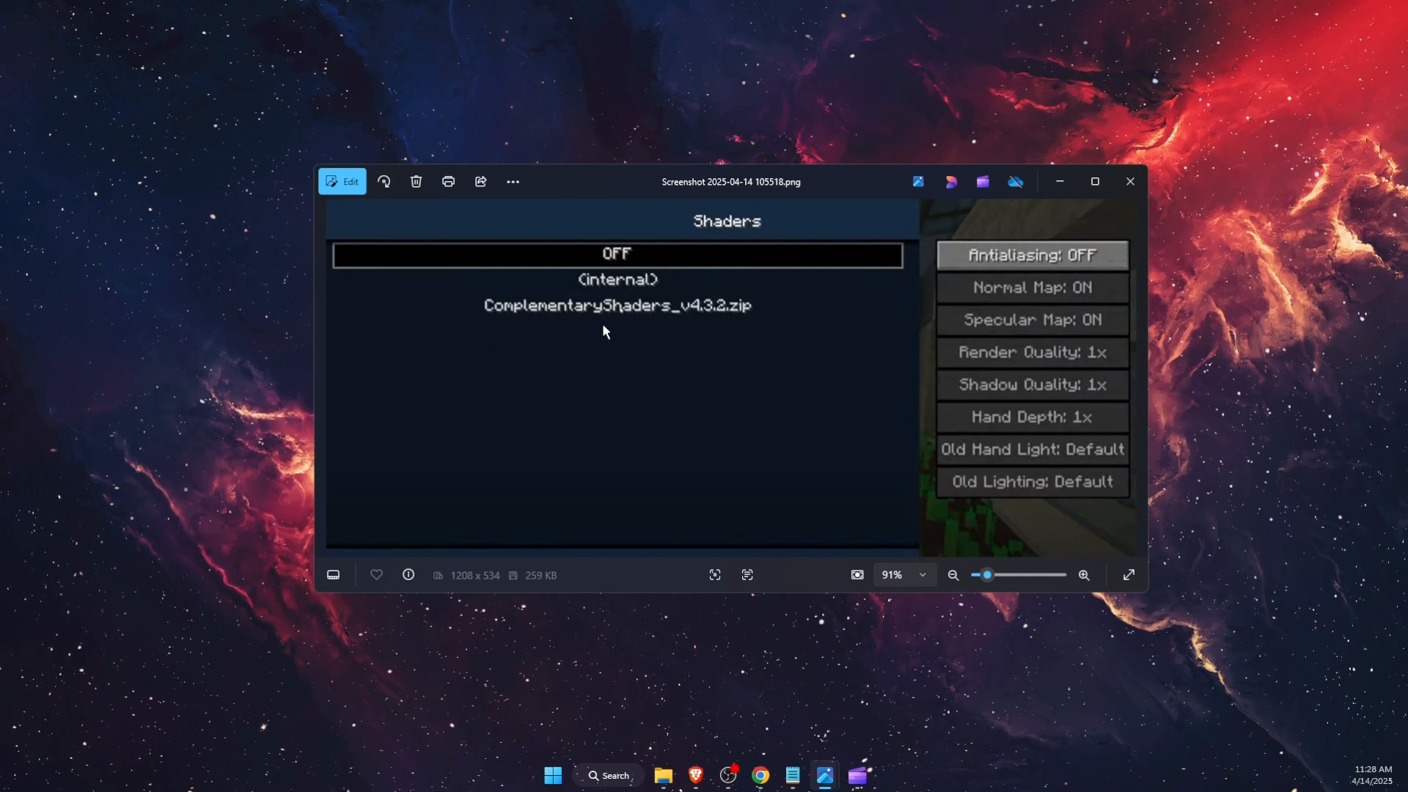
- Close the Photos viewer after the Shaders screenshot showing ComplementaryShaders_v4.3.2.zip
left_click(1129, 181)
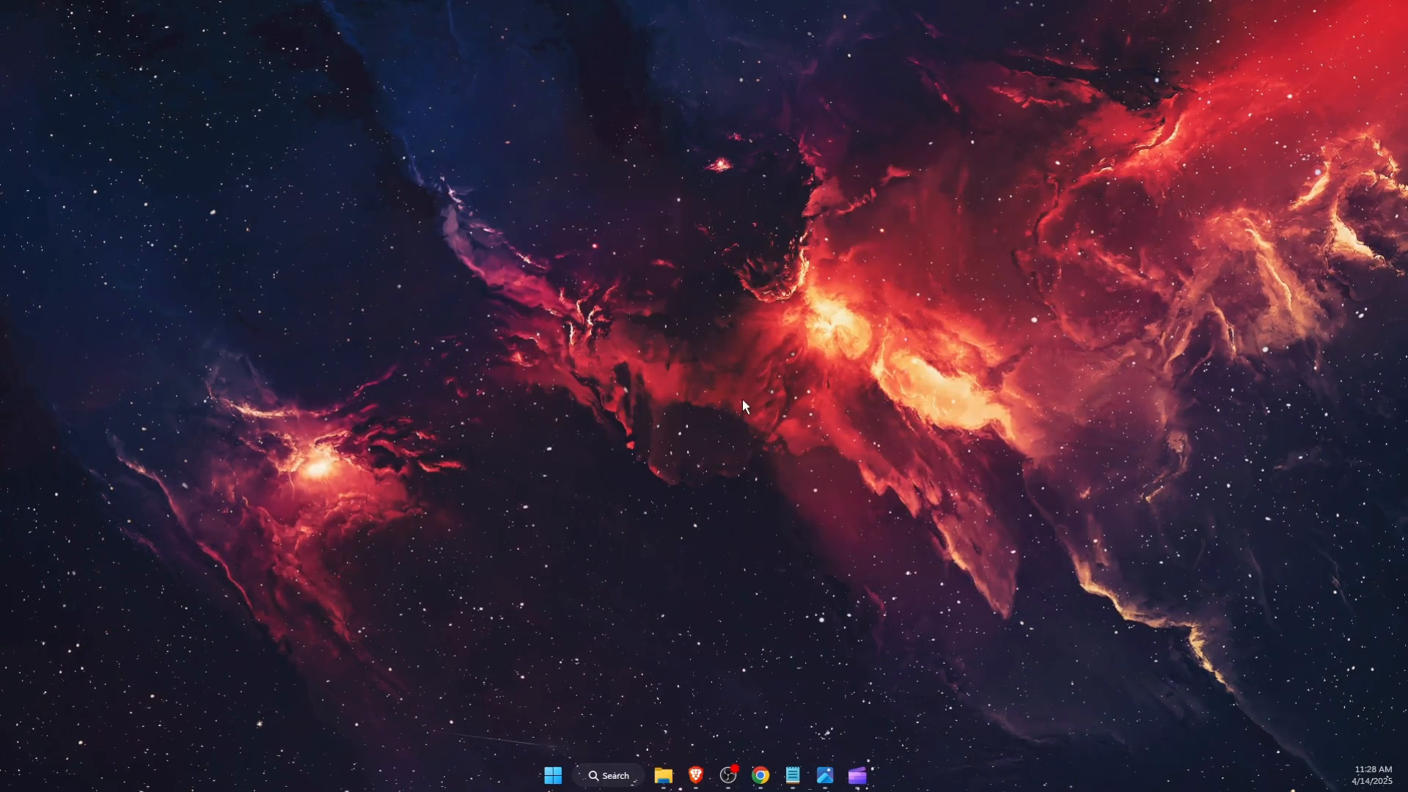